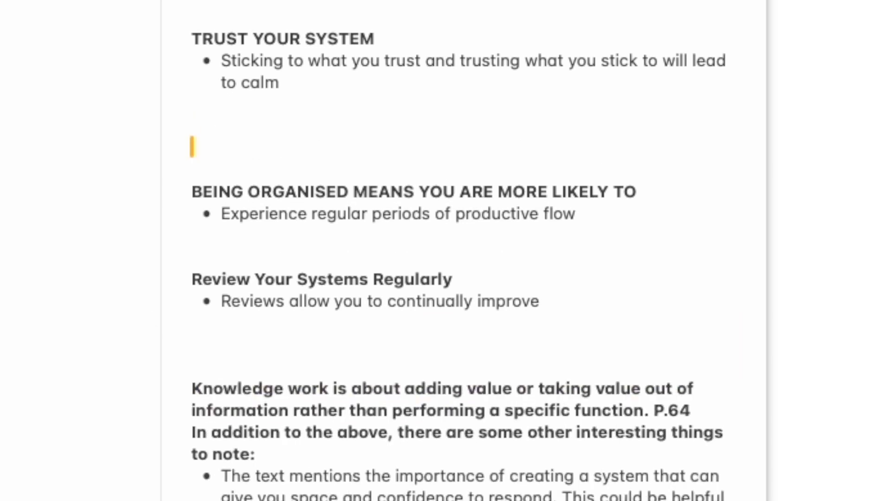
Search all iCloud notes for 'Reviewing syte' from the Notes toolbar search field
scroll("down", 3)
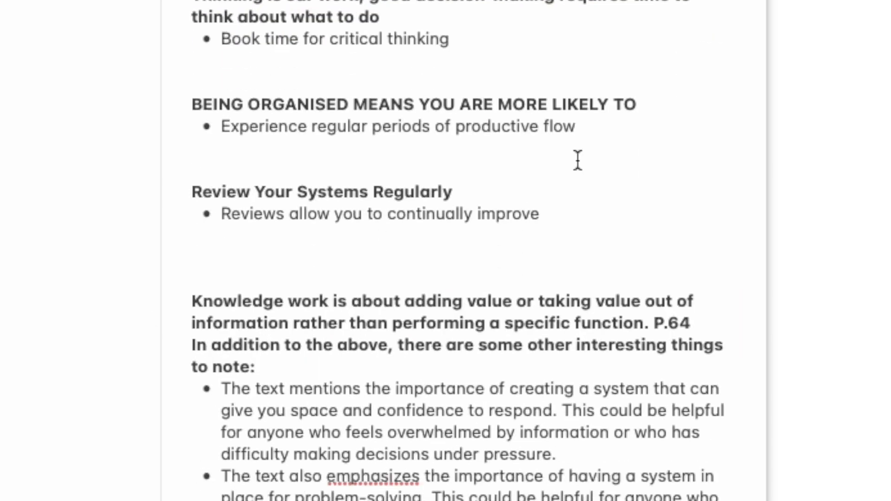
left_click(753, 15)
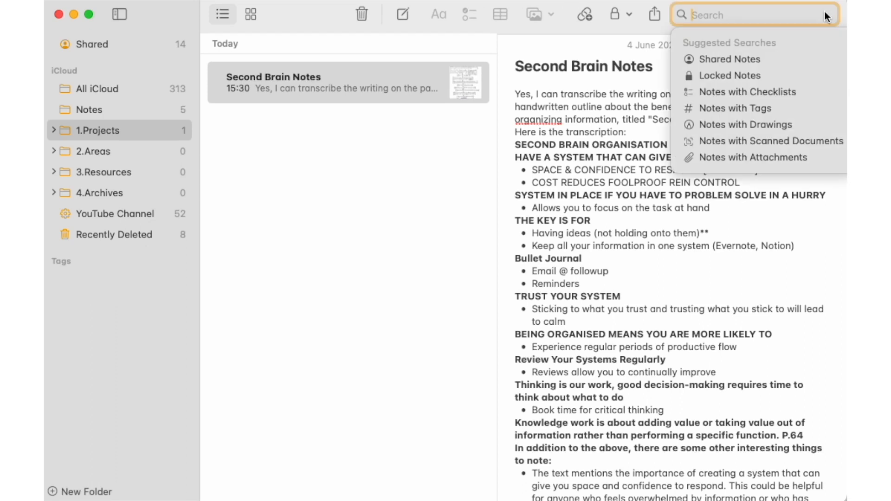
type("Reviewing s")
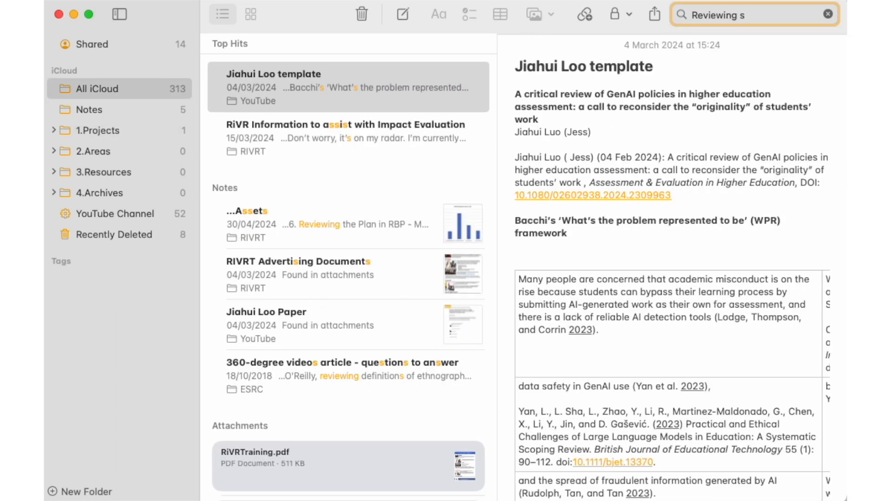
type("yte")
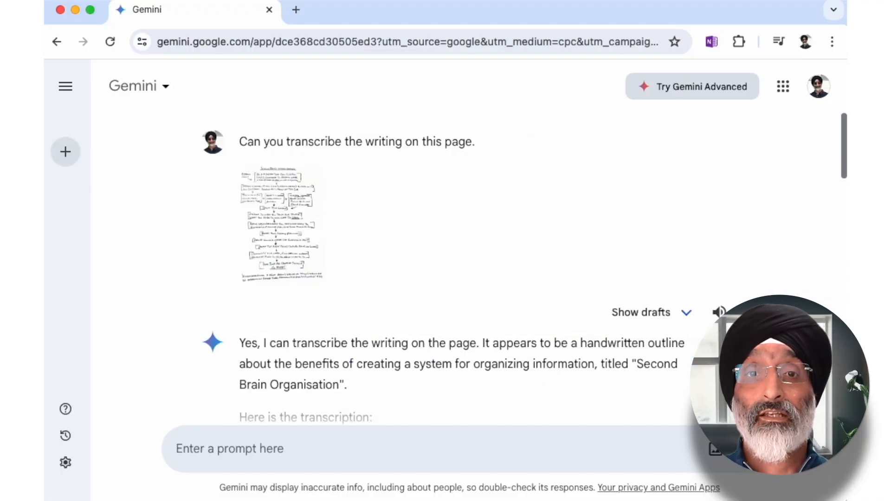
Scroll through Gemini's transcription reply down to its closing remarks
scroll("down", 3)
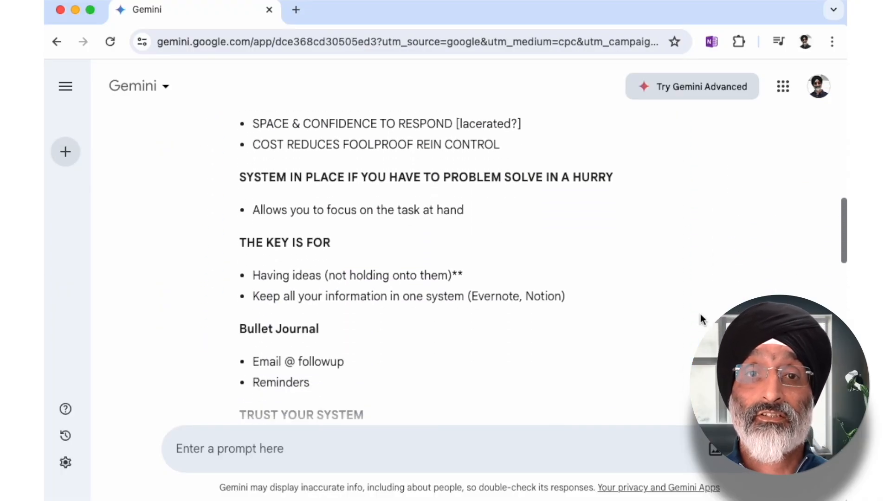
scroll("down", 3)
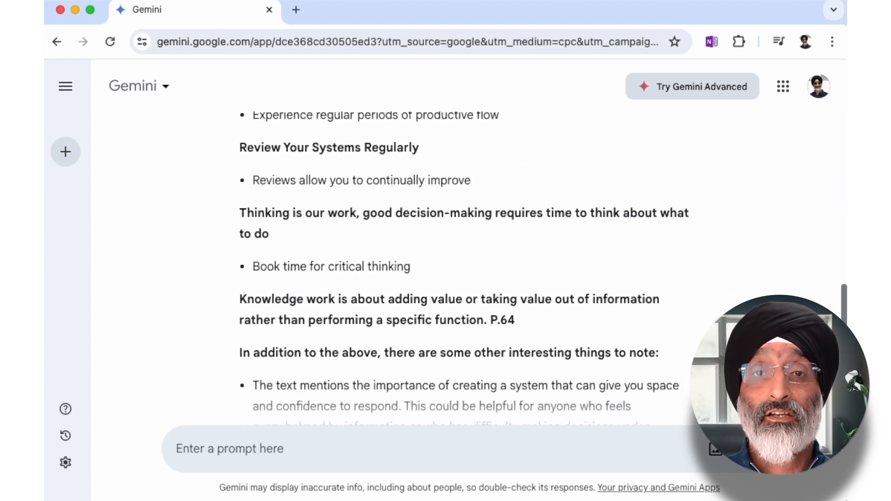